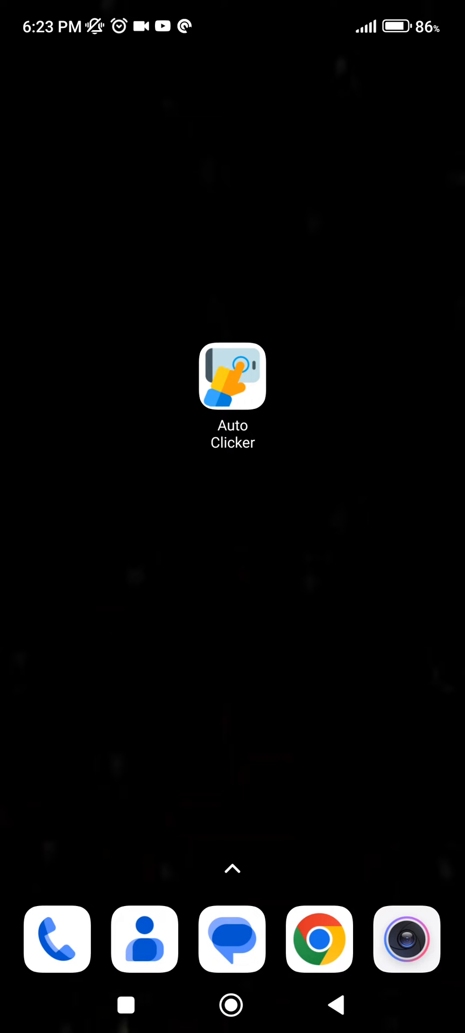
Step: Launch Auto Clicker from the home screen and accept its accessibility service prompt
{"action": "left_click", "coordinate": [232, 376]}
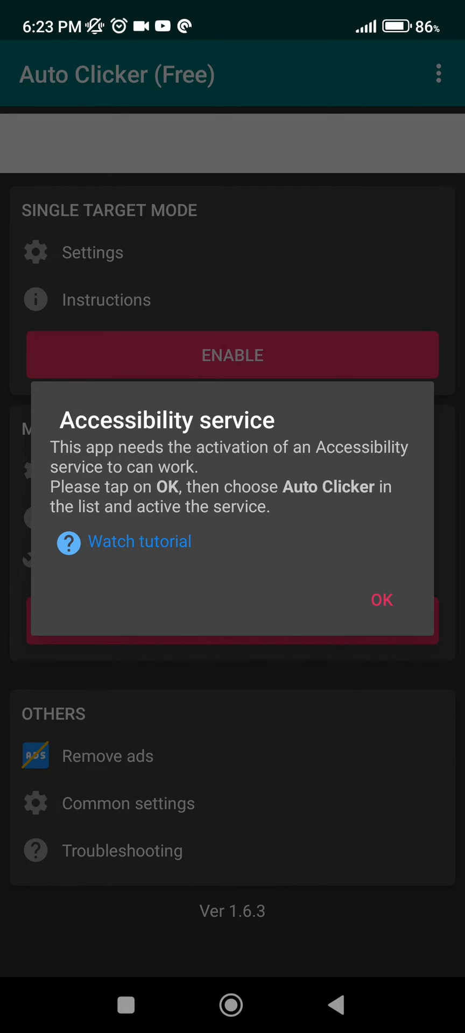
{"action": "left_click", "coordinate": [381, 599]}
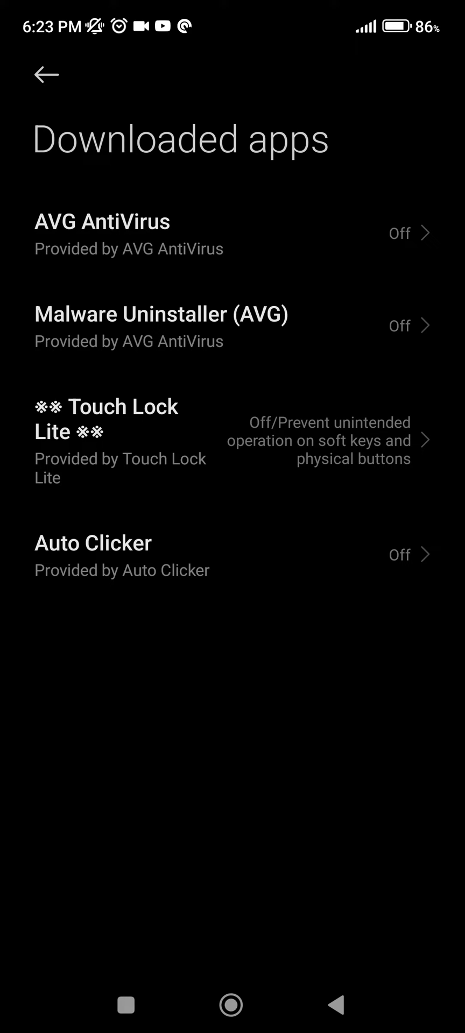
Step: Open Auto Clicker in Downloaded apps and switch on Use Auto Clicker, raising the danger warning
{"action": "left_click", "coordinate": [230, 555]}
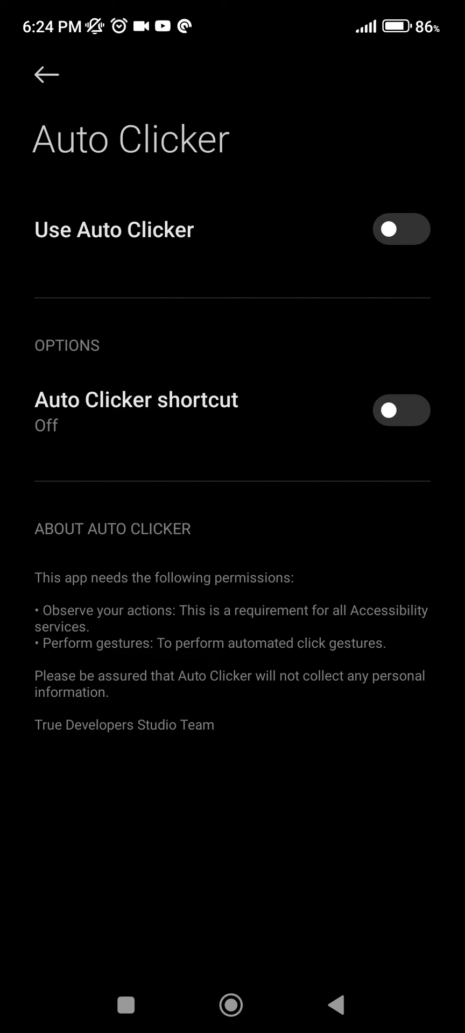
{"action": "left_click", "coordinate": [400, 229]}
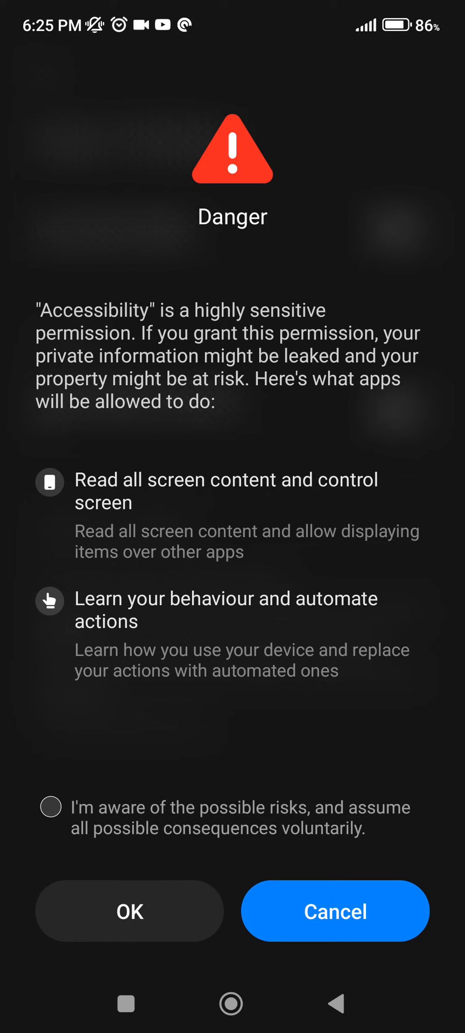
Step: Acknowledge the risks, enable the Auto Clicker shortcut button, and open the Auto Clicker app
{"action": "left_click", "coordinate": [50, 806]}
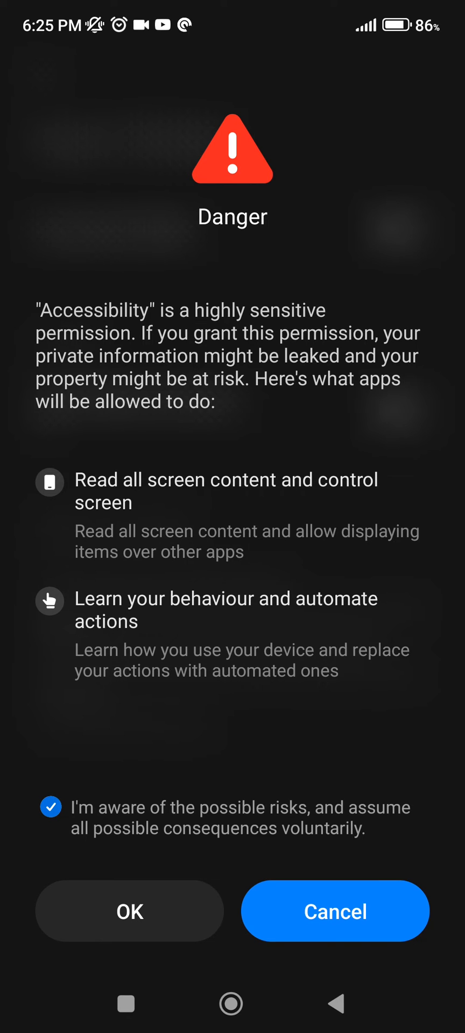
{"action": "left_click", "coordinate": [129, 910]}
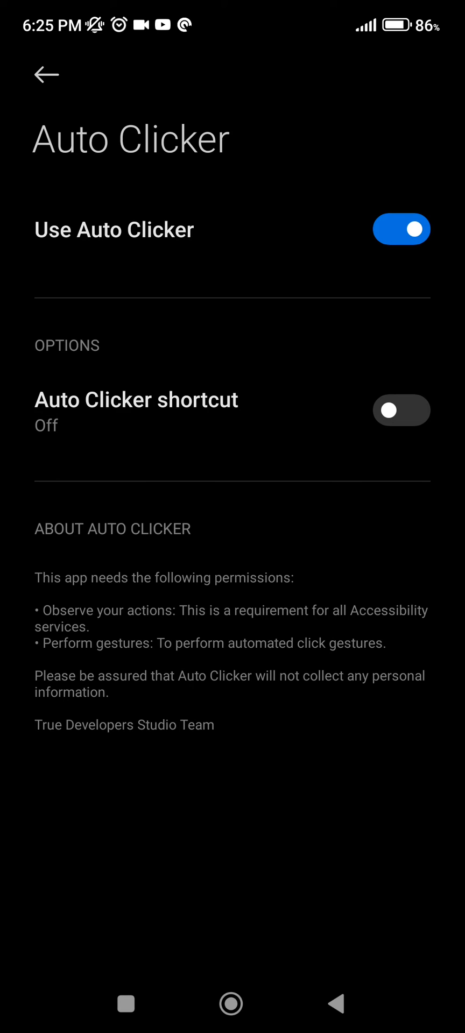
{"action": "left_click", "coordinate": [400, 410]}
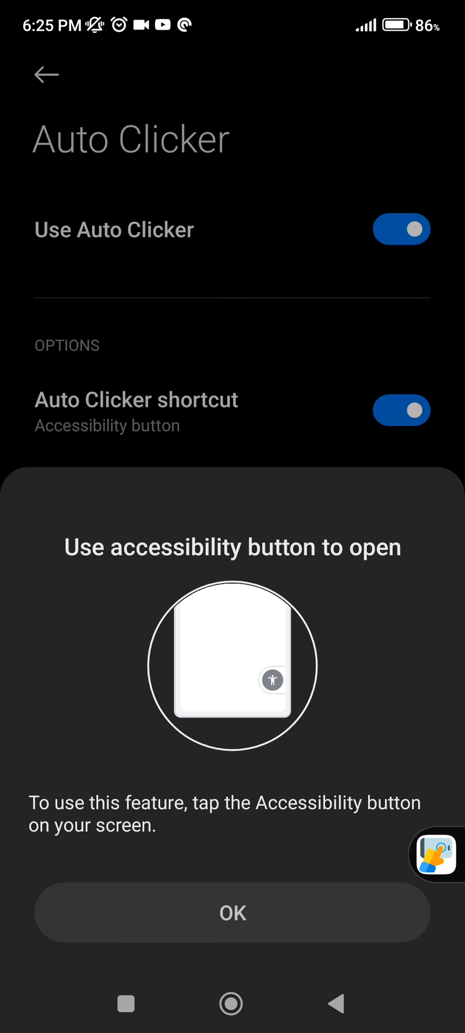
{"action": "left_click", "coordinate": [232, 912]}
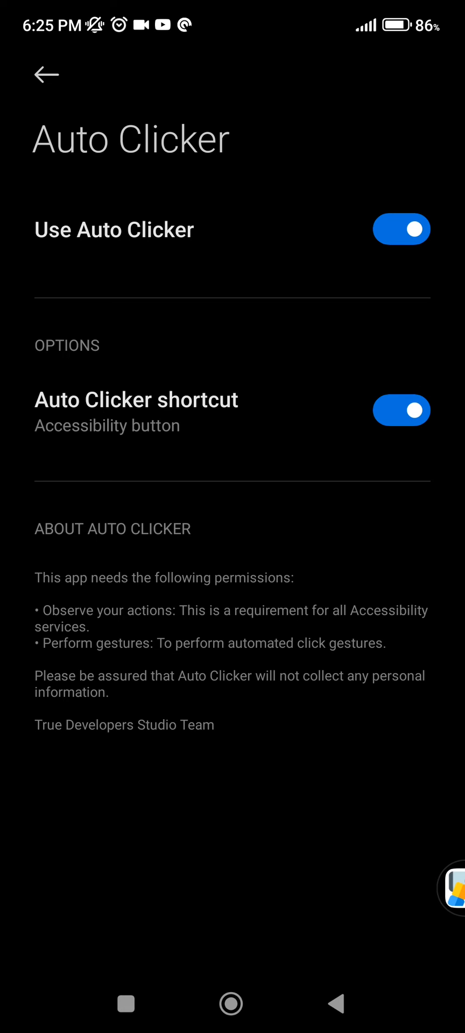
{"action": "left_click", "coordinate": [45, 74]}
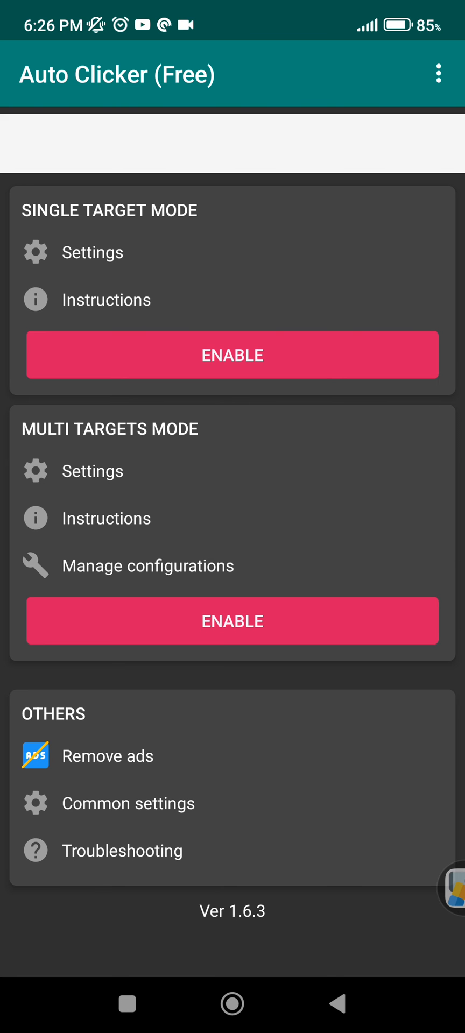
Step: Open Troubleshooting under Others to see the re-activate accessibility option
{"action": "left_click", "coordinate": [122, 850]}
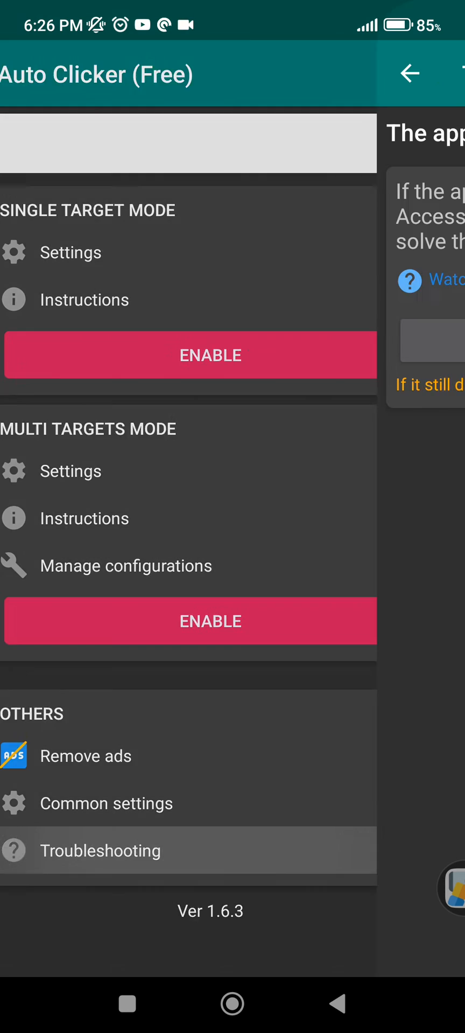
{"action": "left_click", "coordinate": [100, 850]}
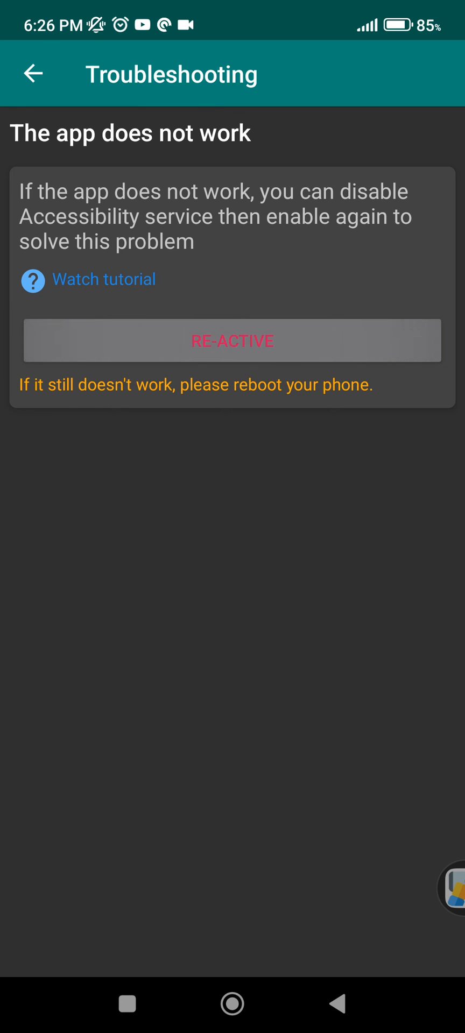
Step: On Auto Clicker's accessibility page, turn off Use Auto Clicker and confirm Stop
{"action": "left_click", "coordinate": [232, 341]}
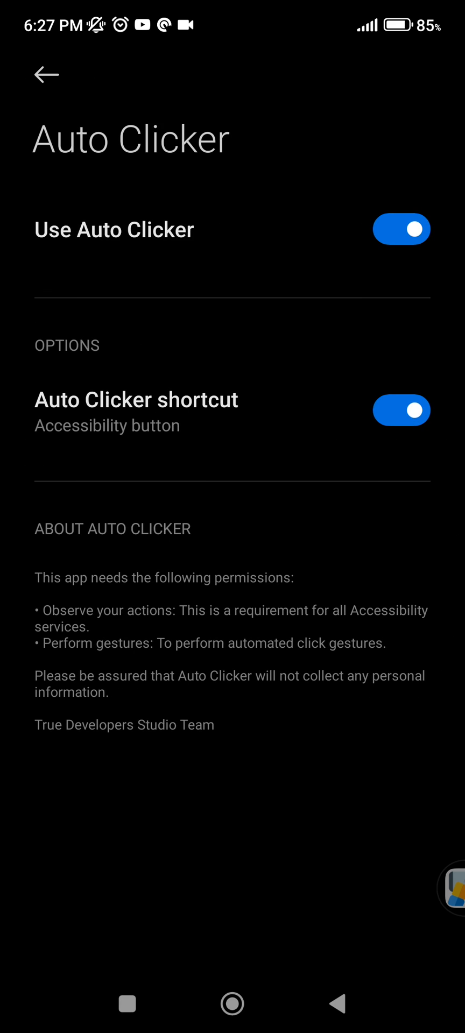
{"action": "left_click", "coordinate": [400, 410]}
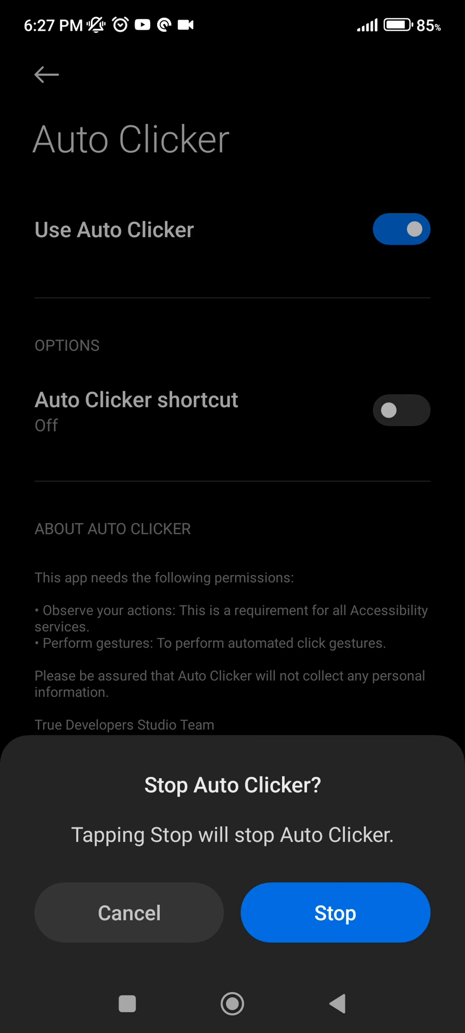
{"action": "left_click", "coordinate": [334, 912]}
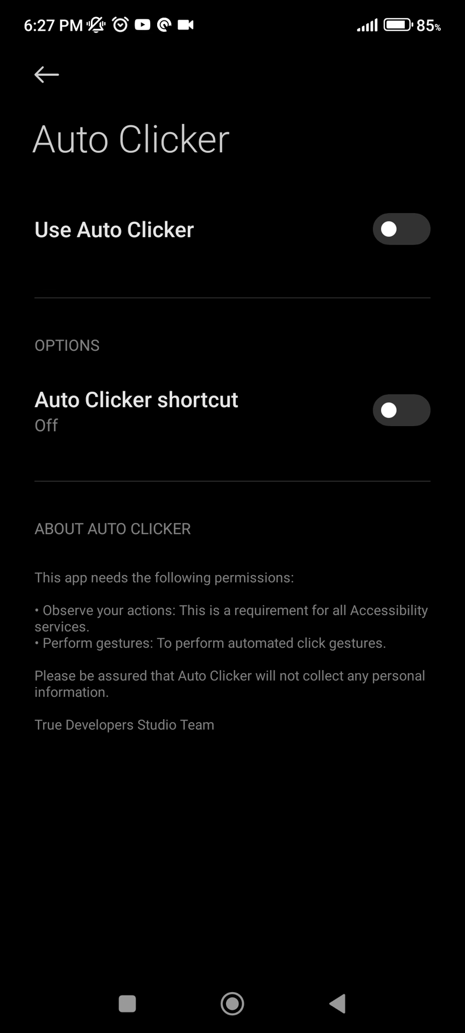